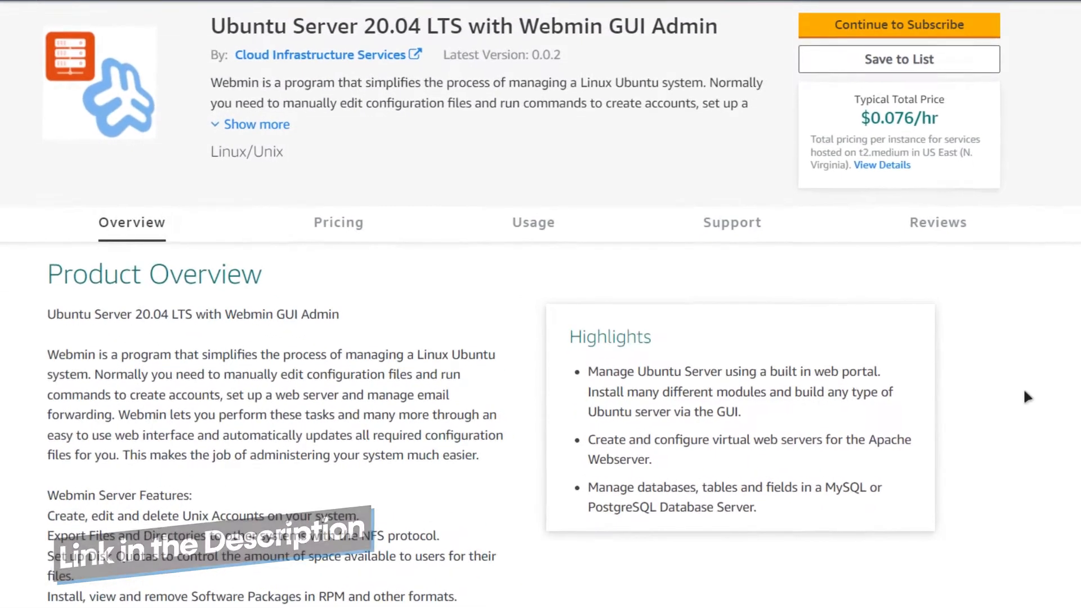
mouse_move(802, 288)
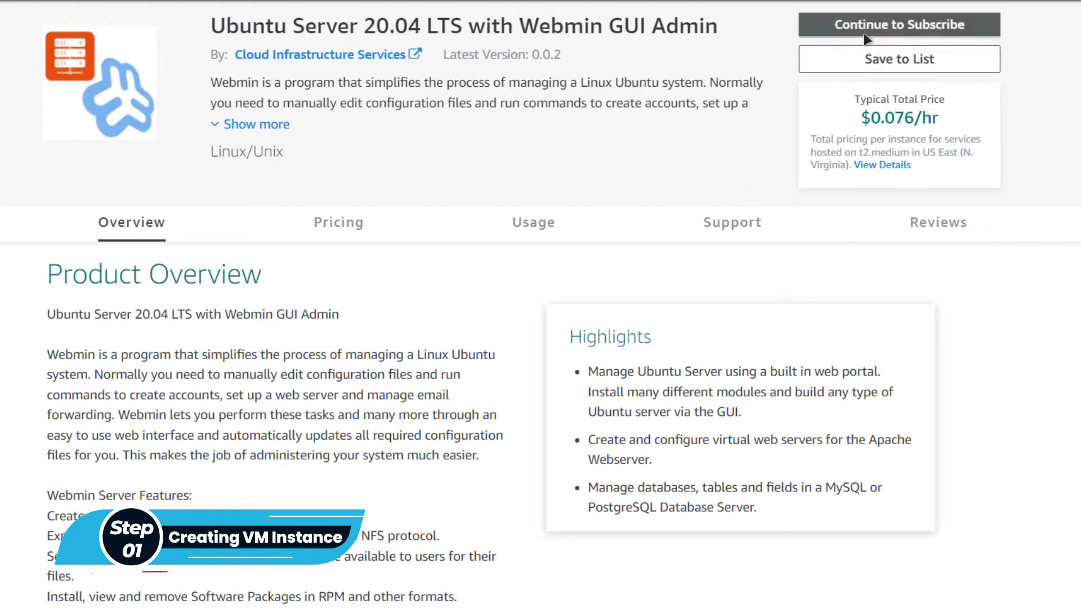
Subscribe to the Ubuntu Server 20.04 LTS with Webmin GUI Admin listing by accepting its terms
click(898, 24)
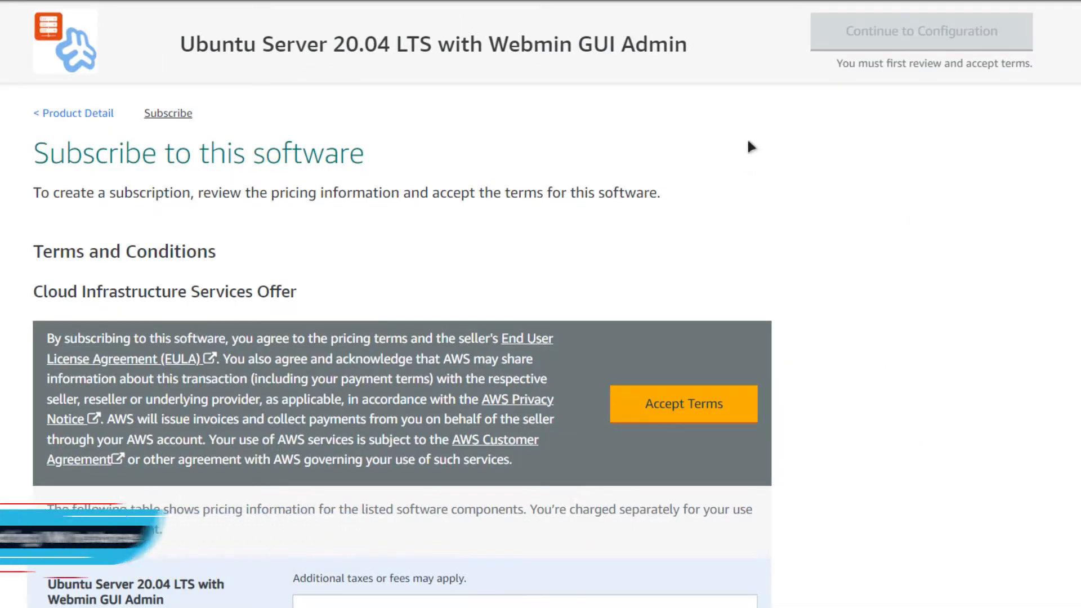
click(682, 403)
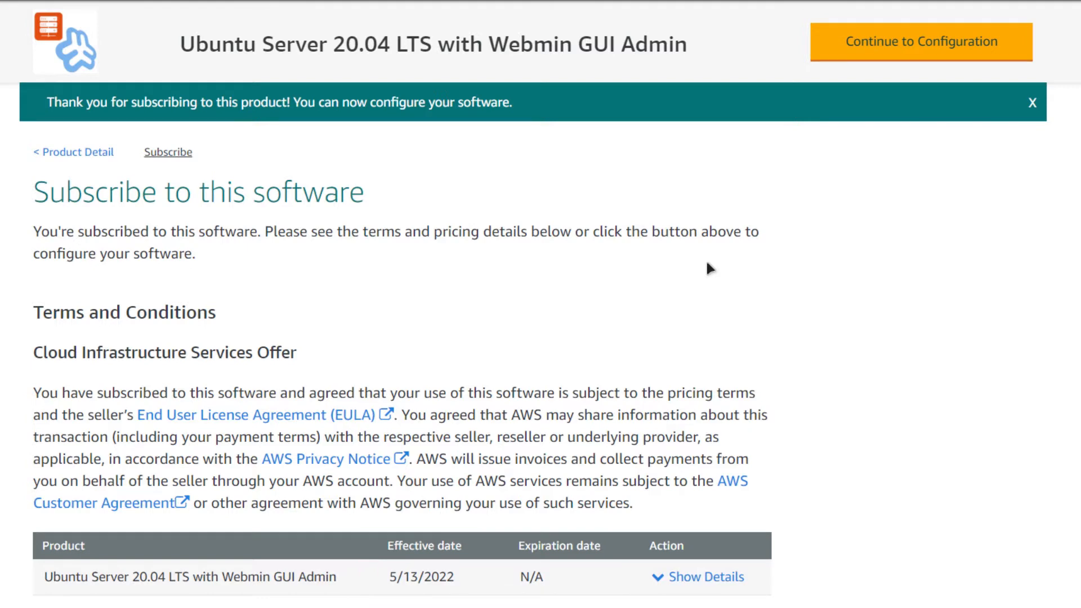
Configure the subscribed Webmin software for the Asia Pacific (Singapore) region
click(919, 41)
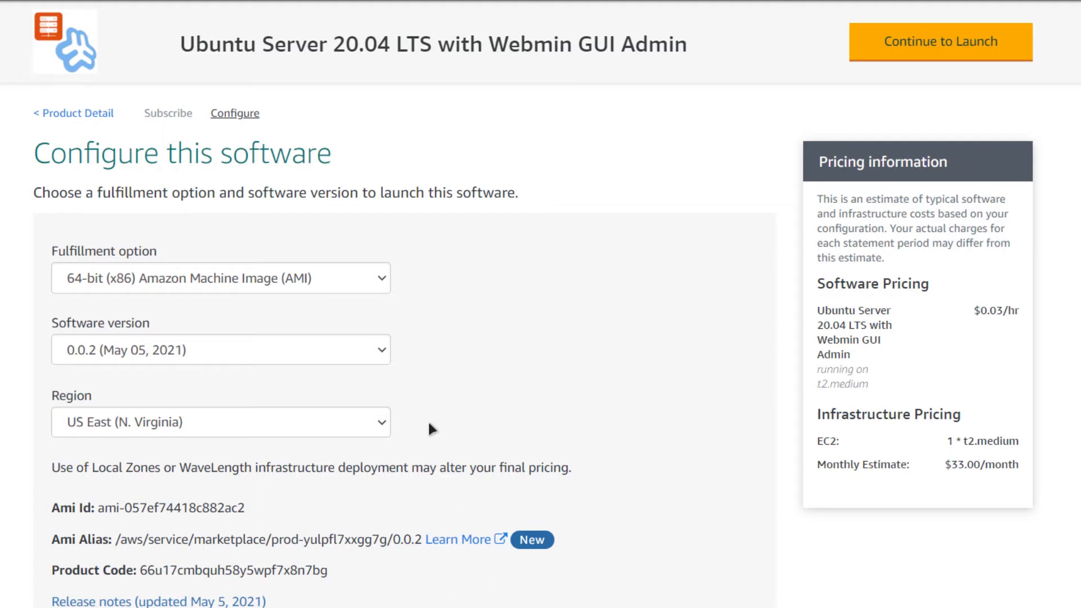
click(221, 422)
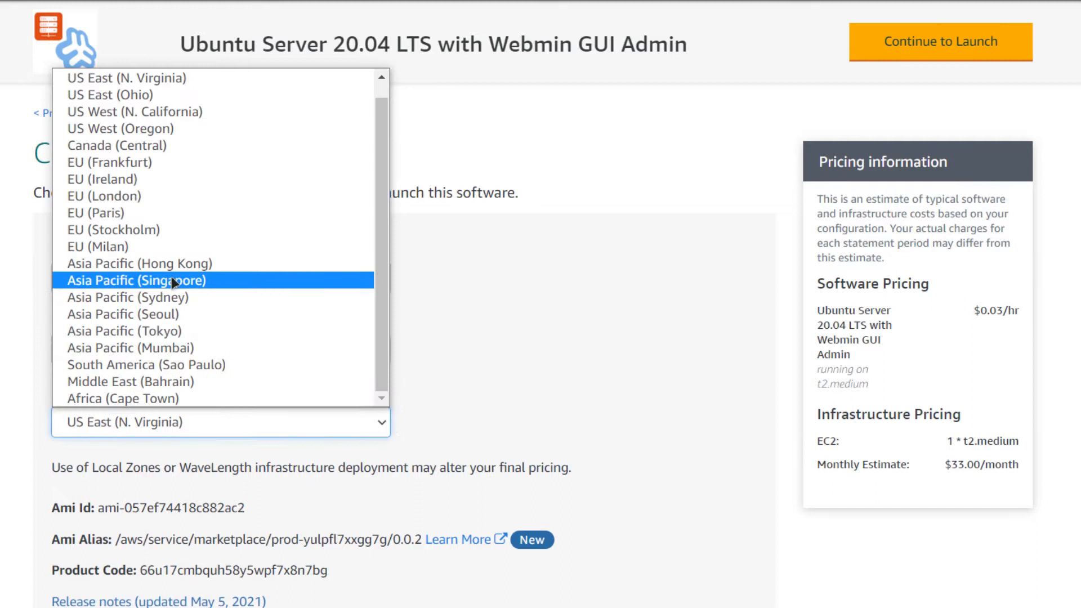
click(147, 280)
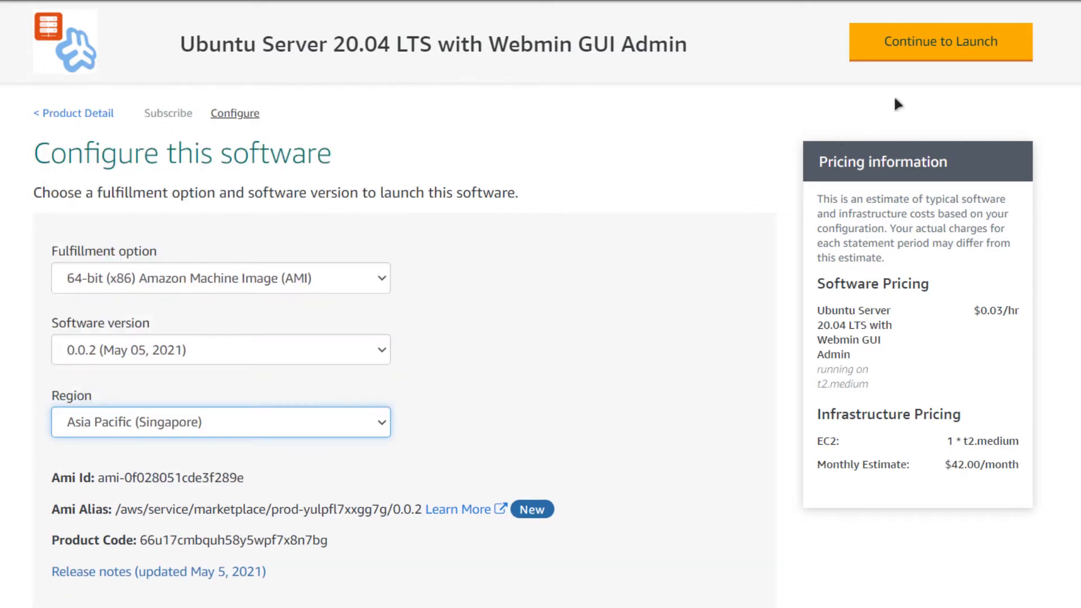
On the launch page, set the launch action to Launch through EC2
click(940, 41)
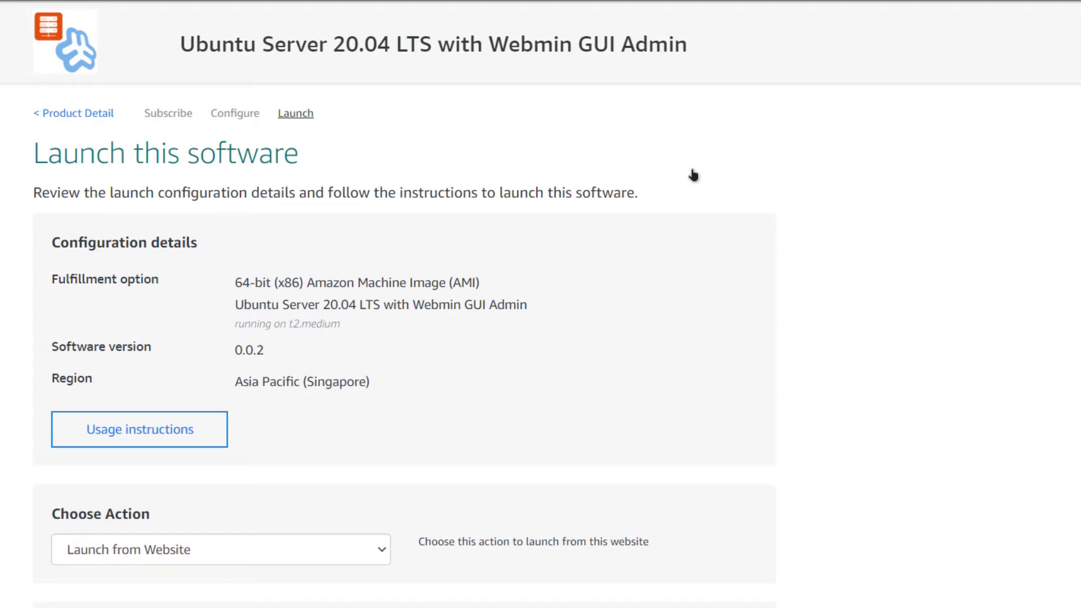
scroll(down, 3)
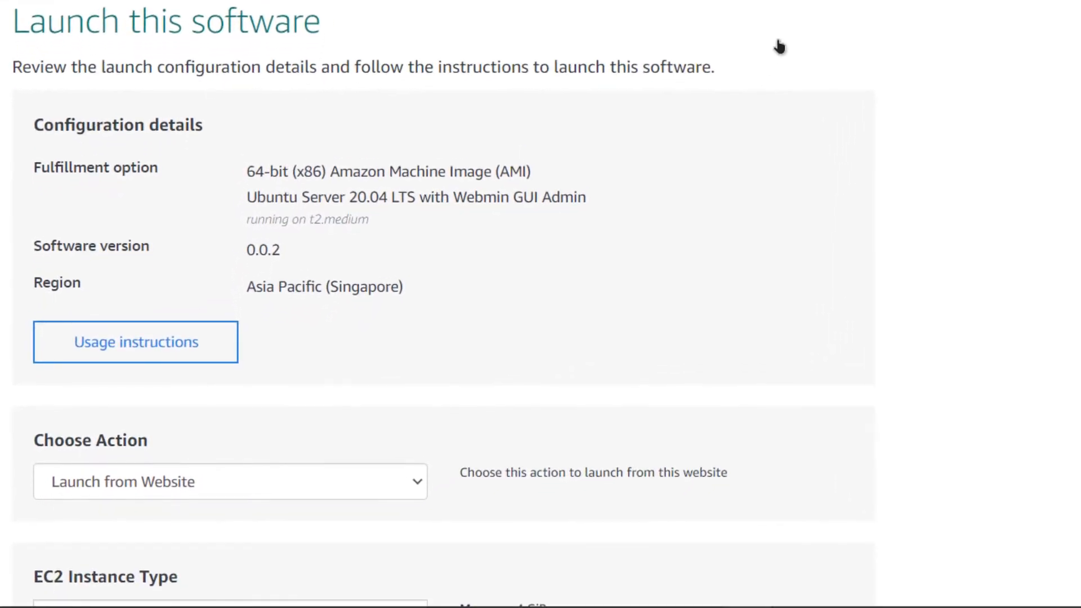
mouse_move(495, 302)
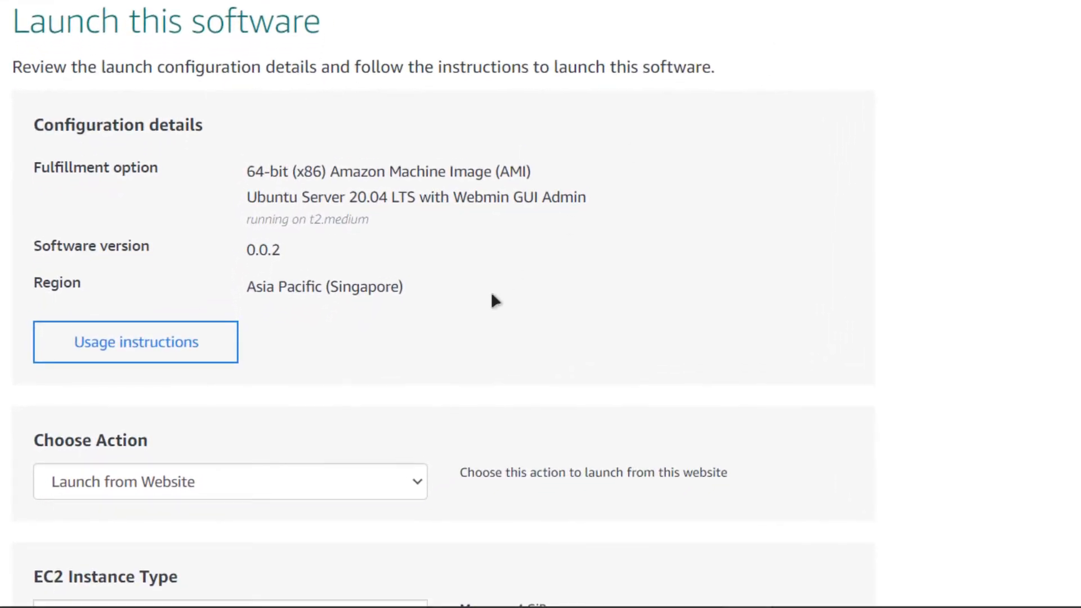
click(231, 482)
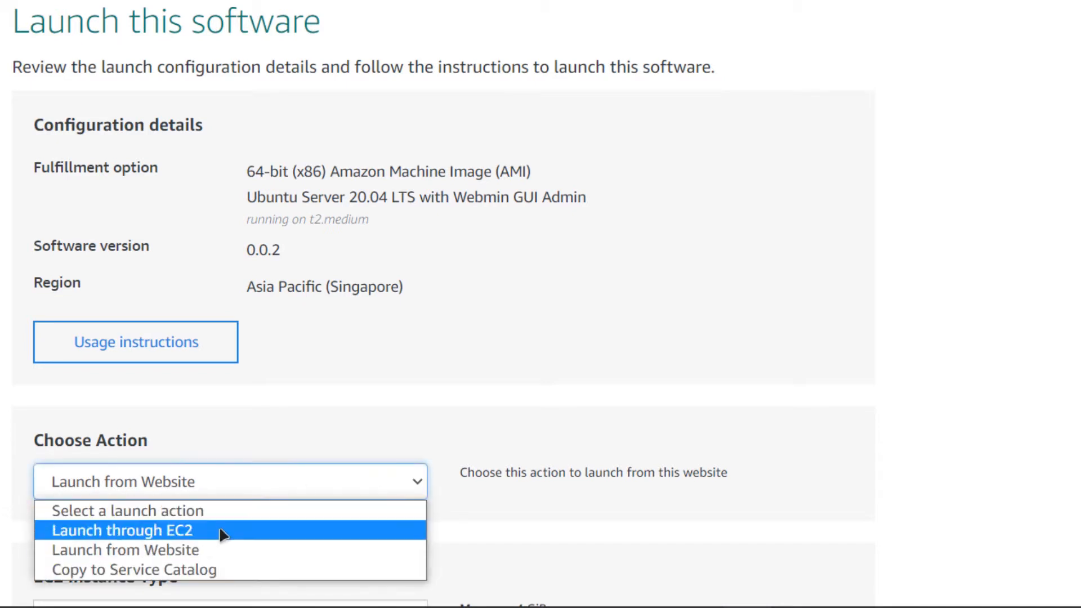
click(124, 529)
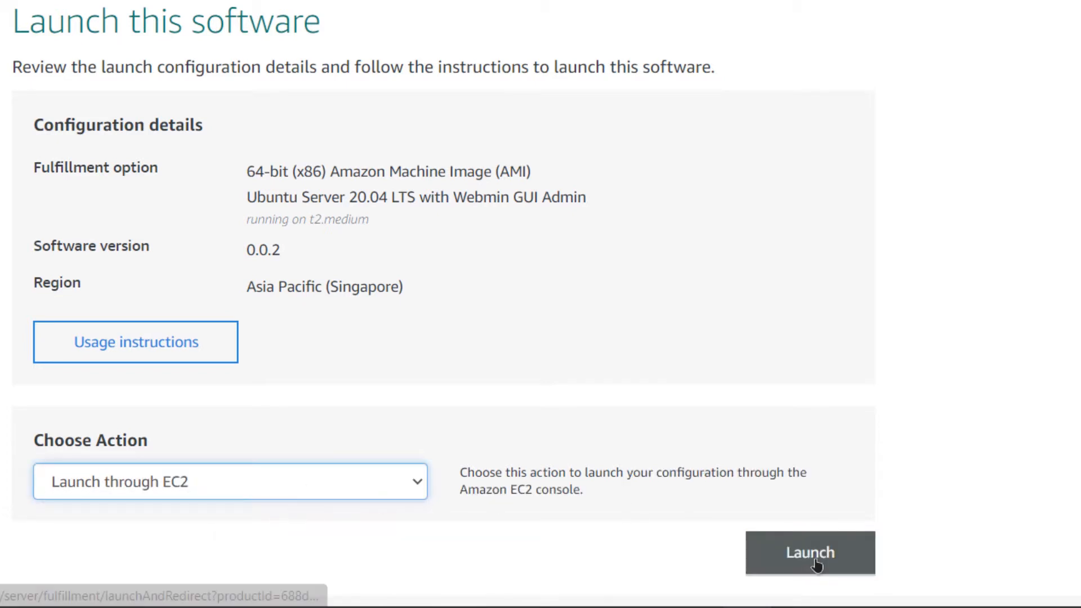
Review the t2.medium instance form, key pair and security group rules, then launch the instance
click(810, 552)
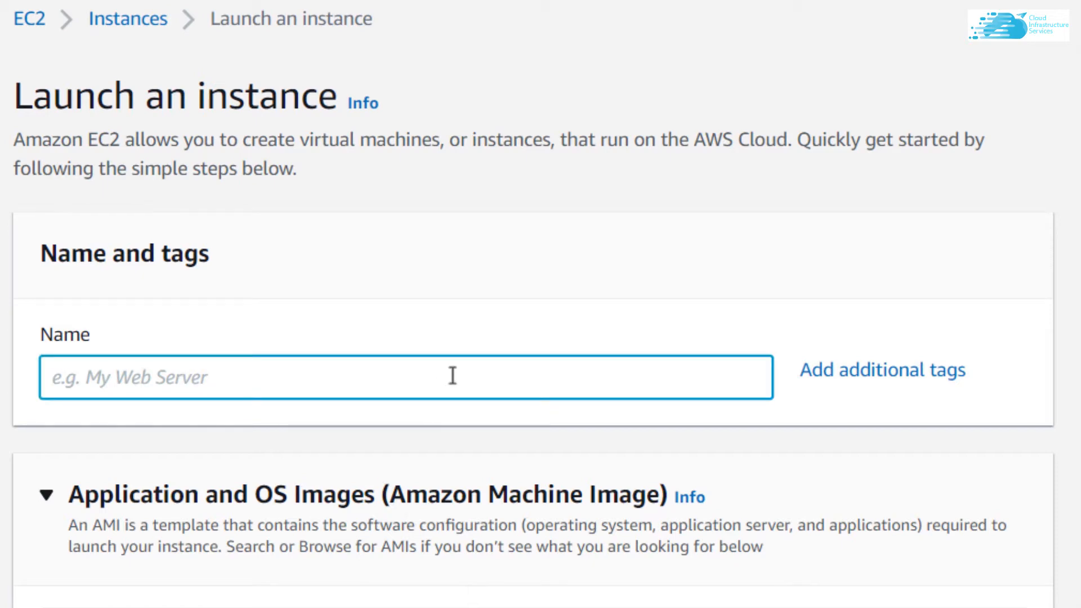
scroll(down, 3)
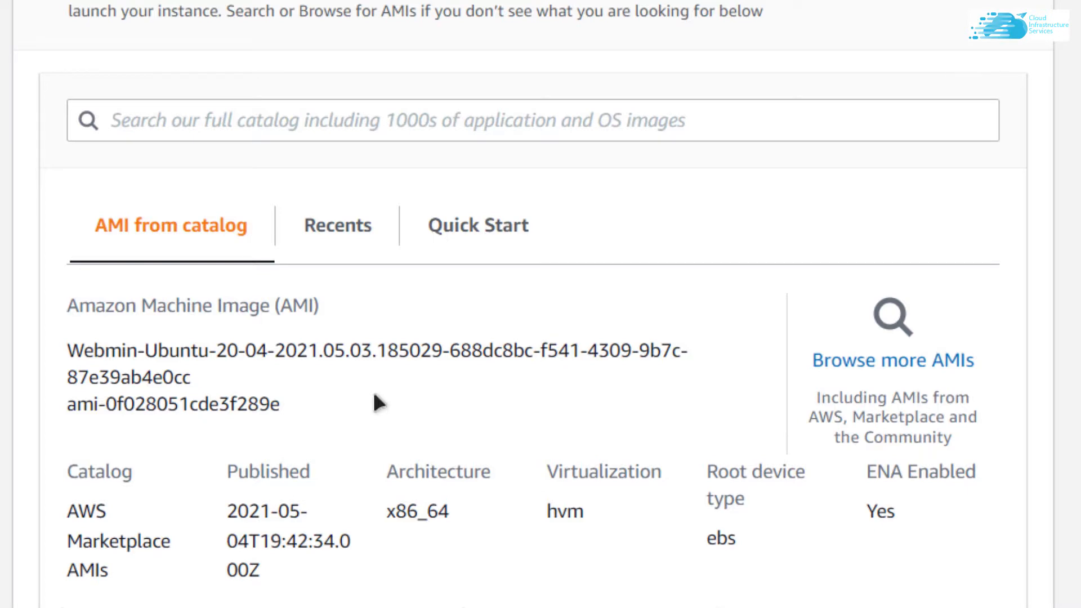
scroll(down, 3)
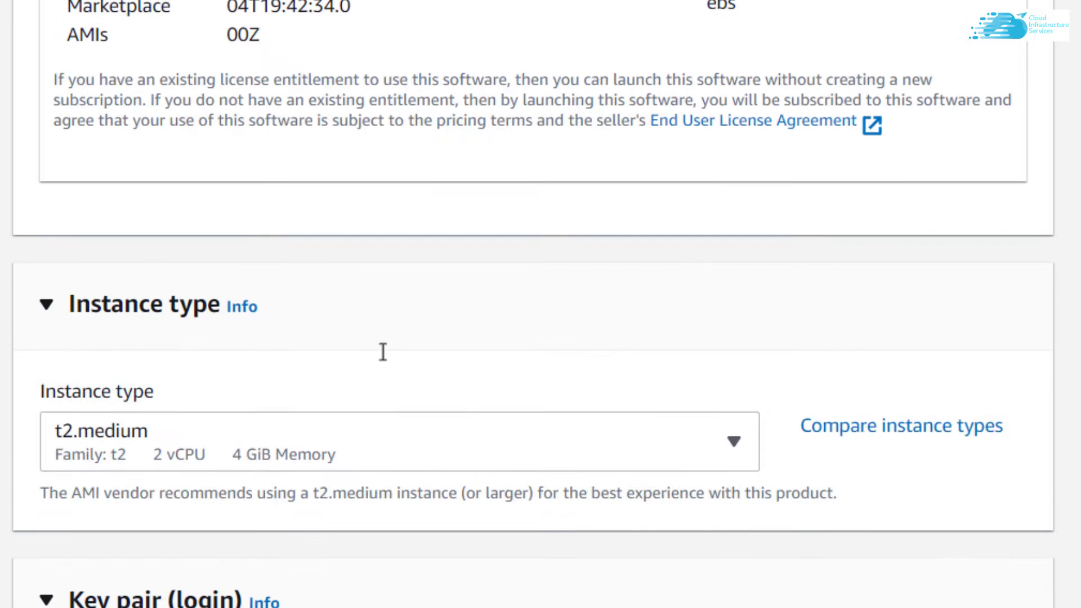
scroll(down, 3)
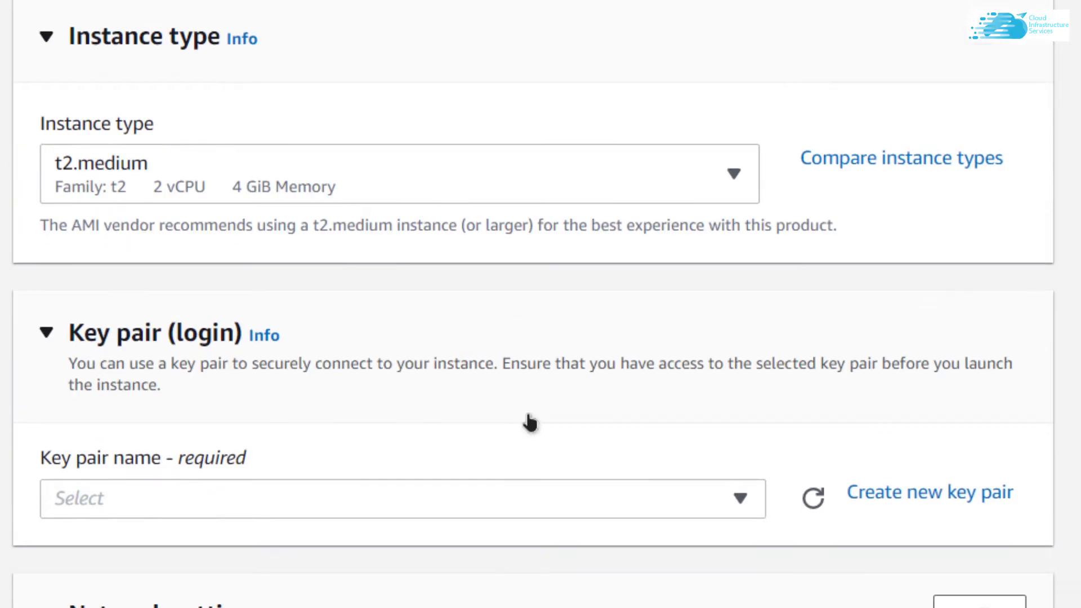
scroll(down, 3)
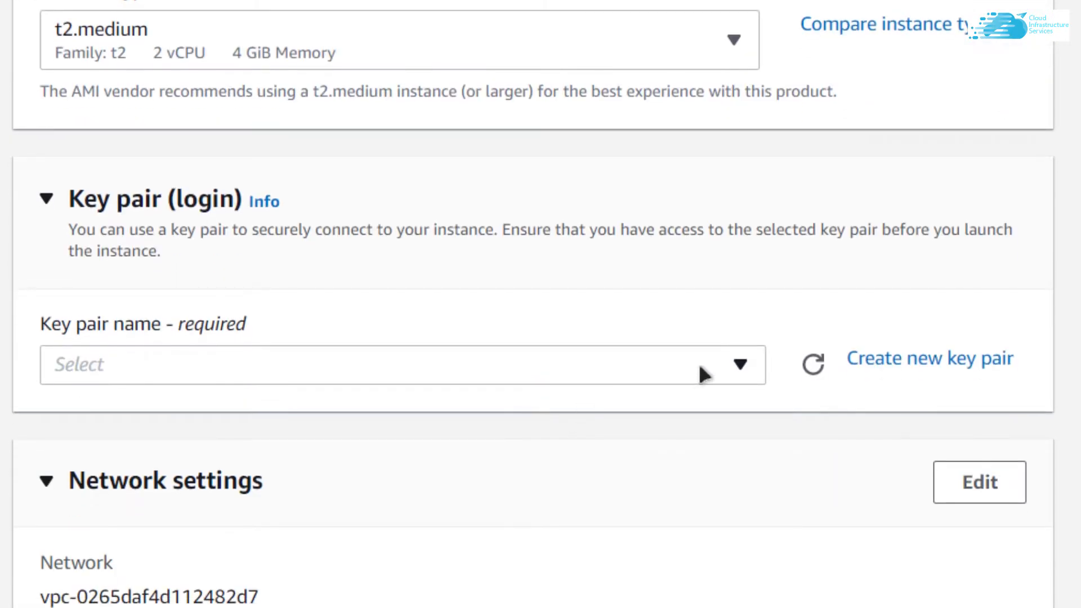
click(402, 364)
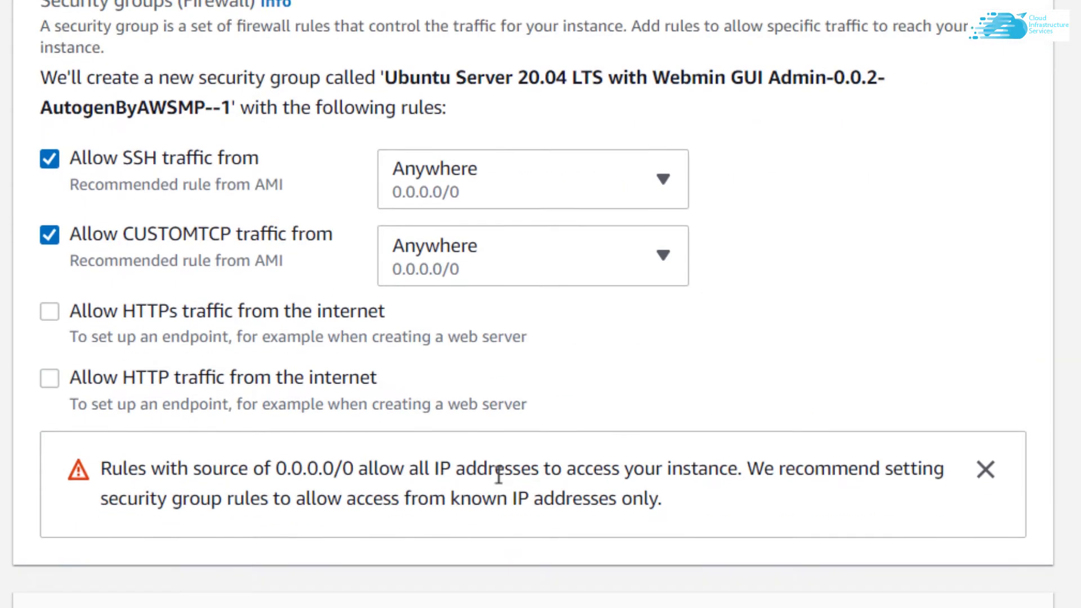
scroll(down, 3)
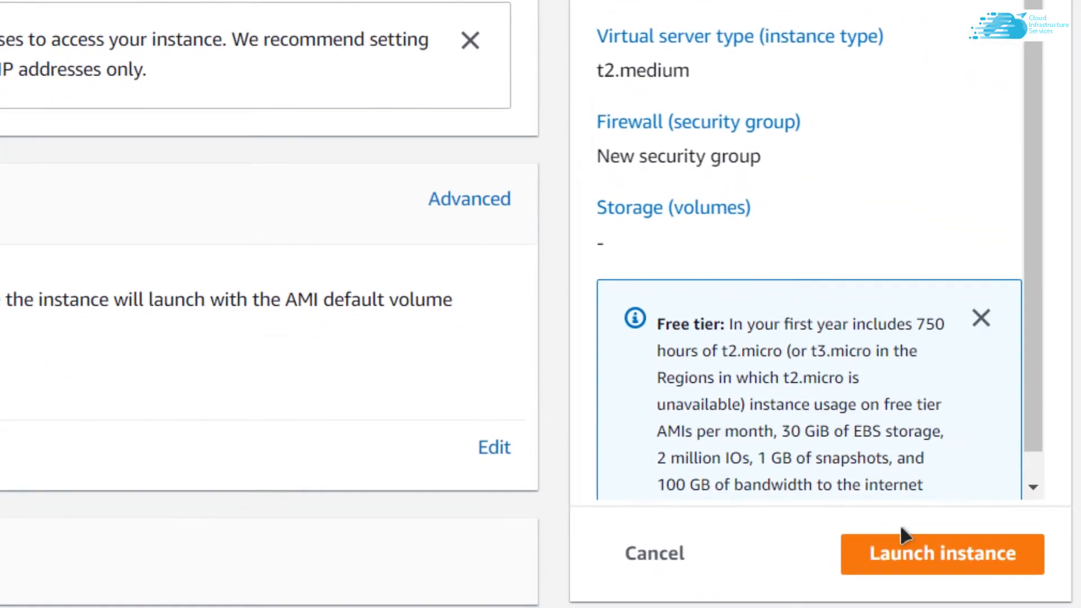
click(942, 553)
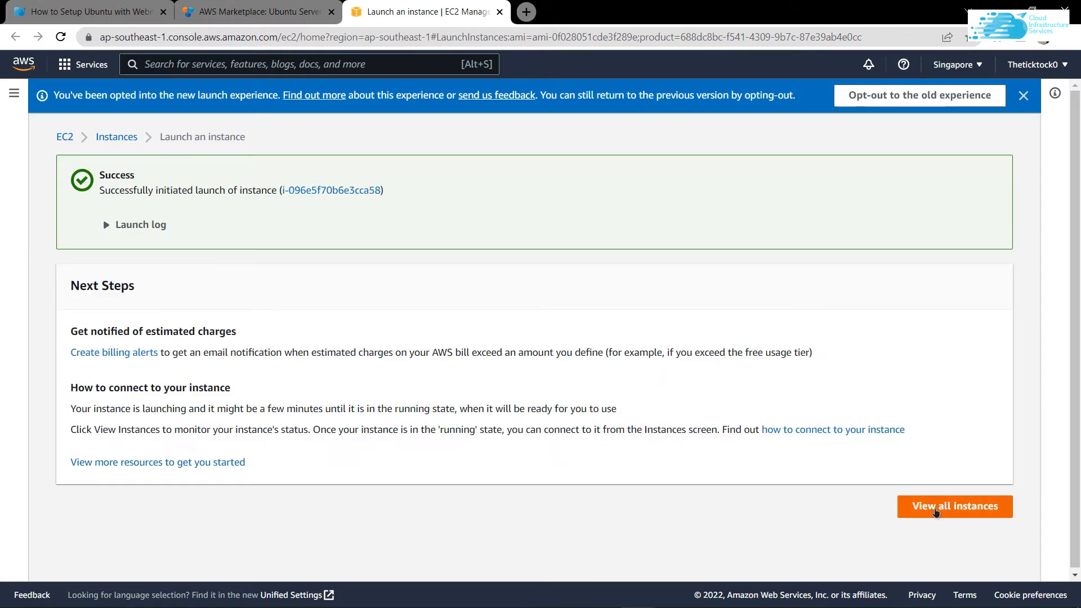
Go to all instances and bring up Connect options for the Webmin-GUI instance
click(955, 506)
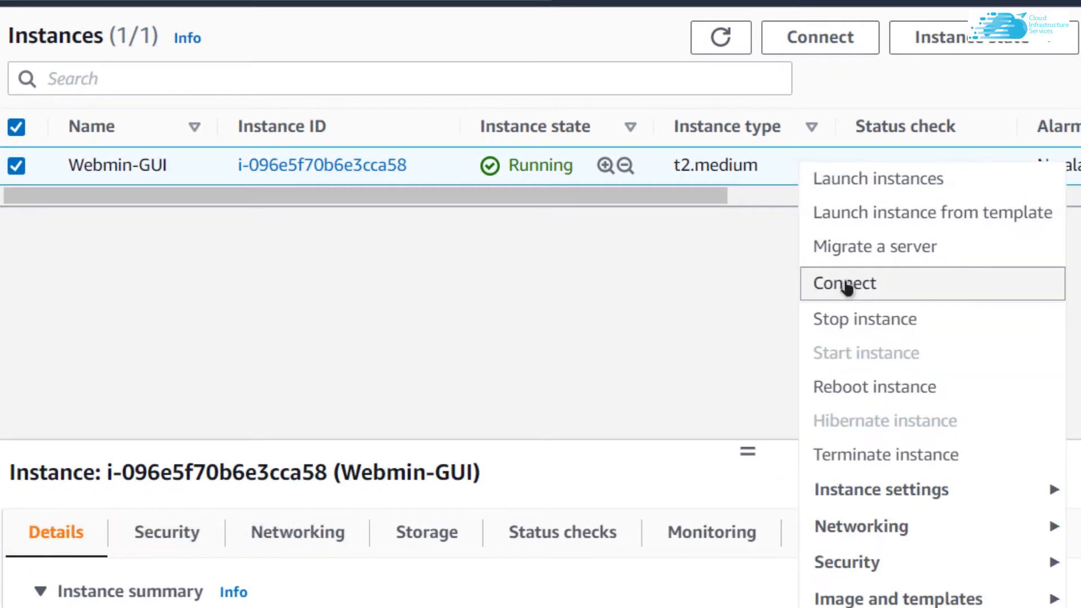
click(844, 284)
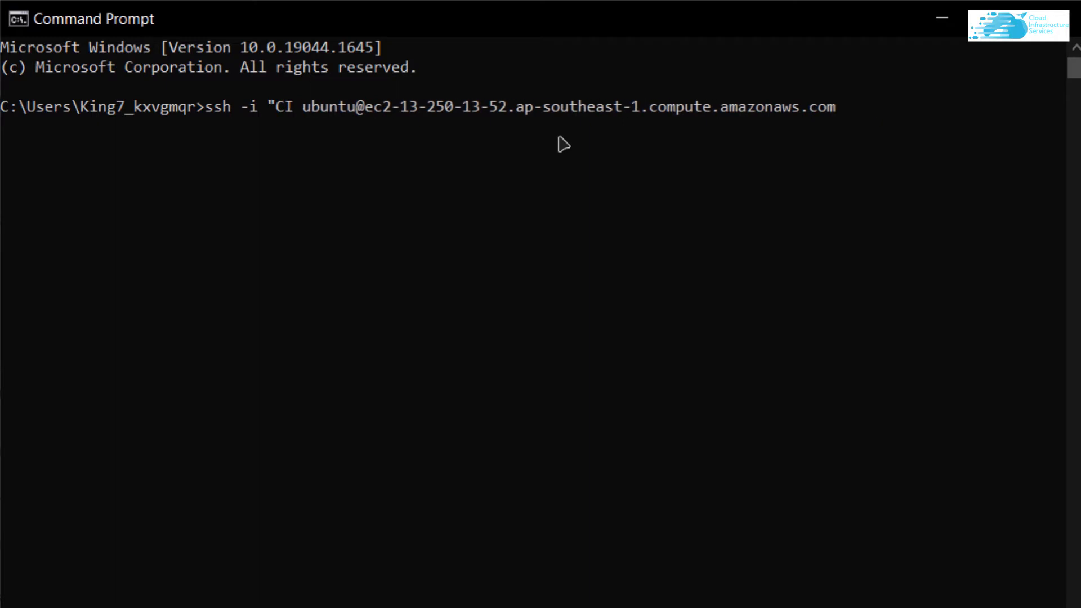
SSH into the instance using the CIS.pem key and accept the host fingerprint
text(C:\Users\King7_kxvgmqr\Desktop\Cloud\CIS.pem)
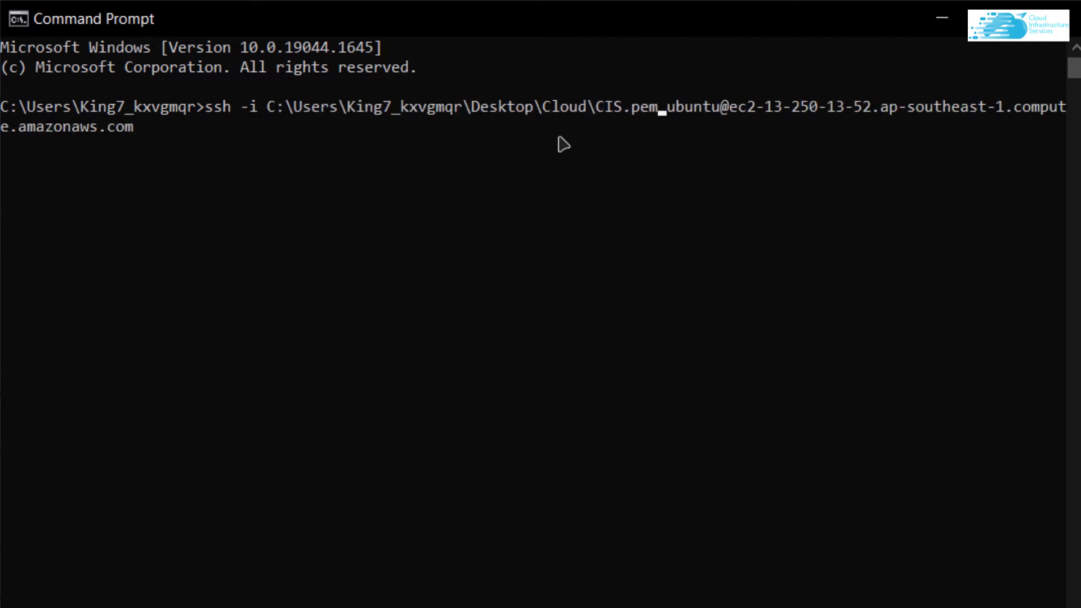
key(enter)
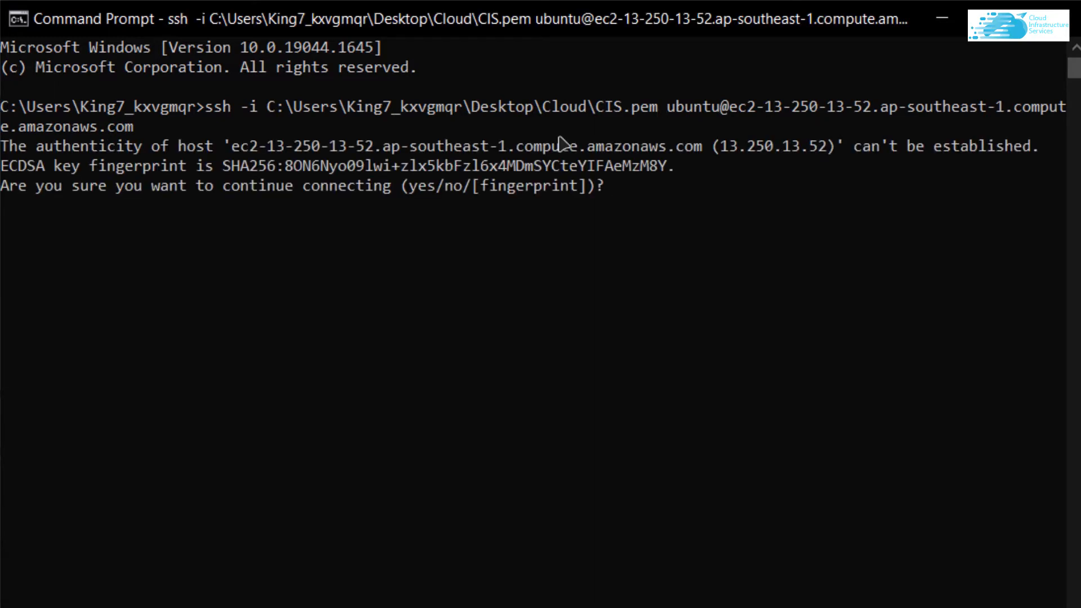
text(yes)
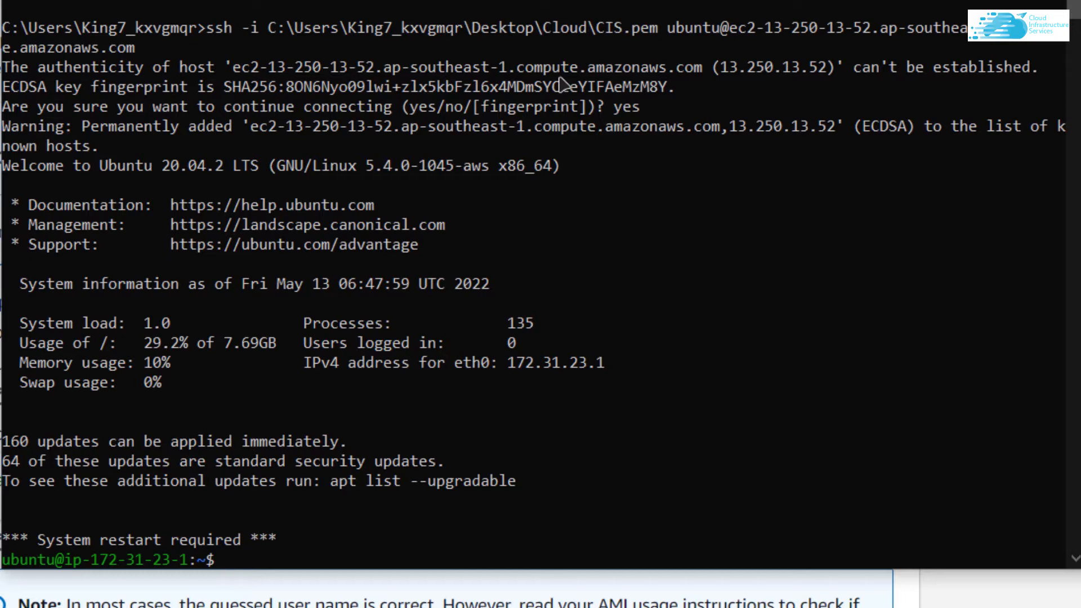
Set ssl=0 in /etc/webmin/miniserv.conf with nano, then restart Webmin via /etc/init.d/webmin
text(sudo)
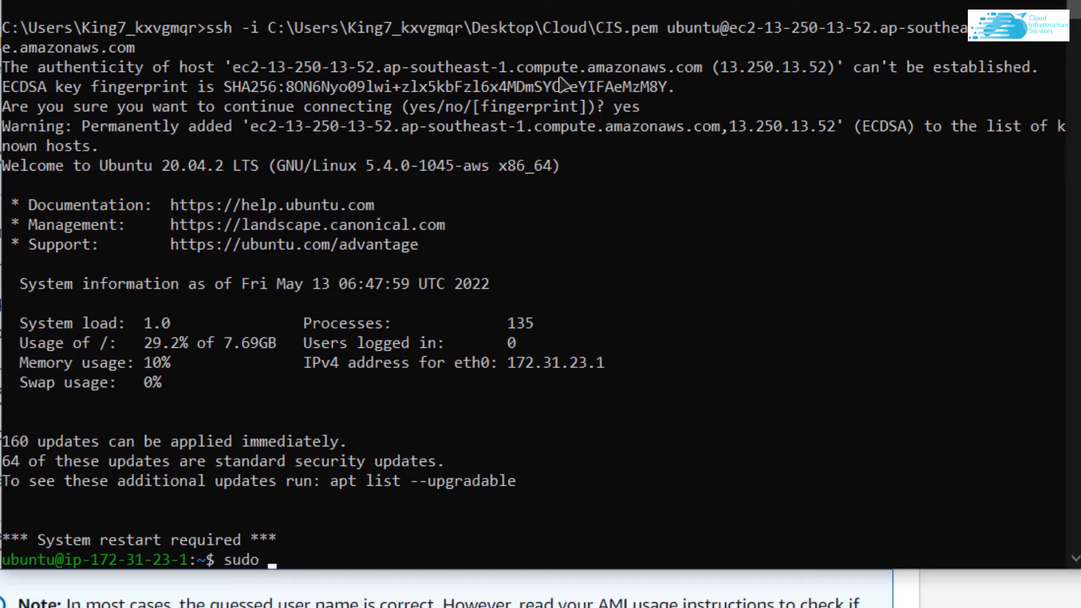
text(nano /etc/)
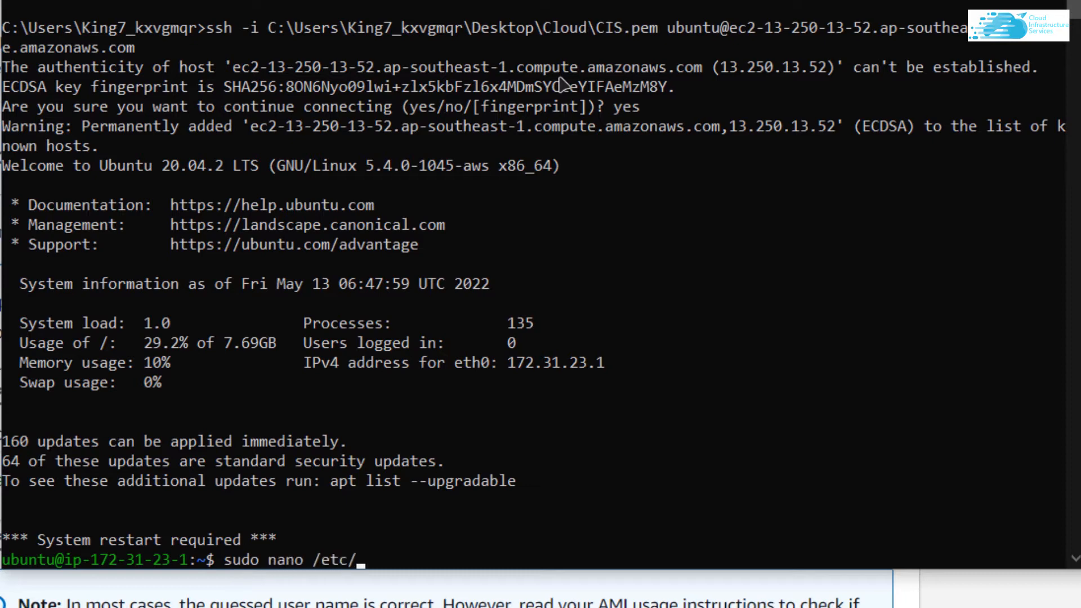
text(webmin/)
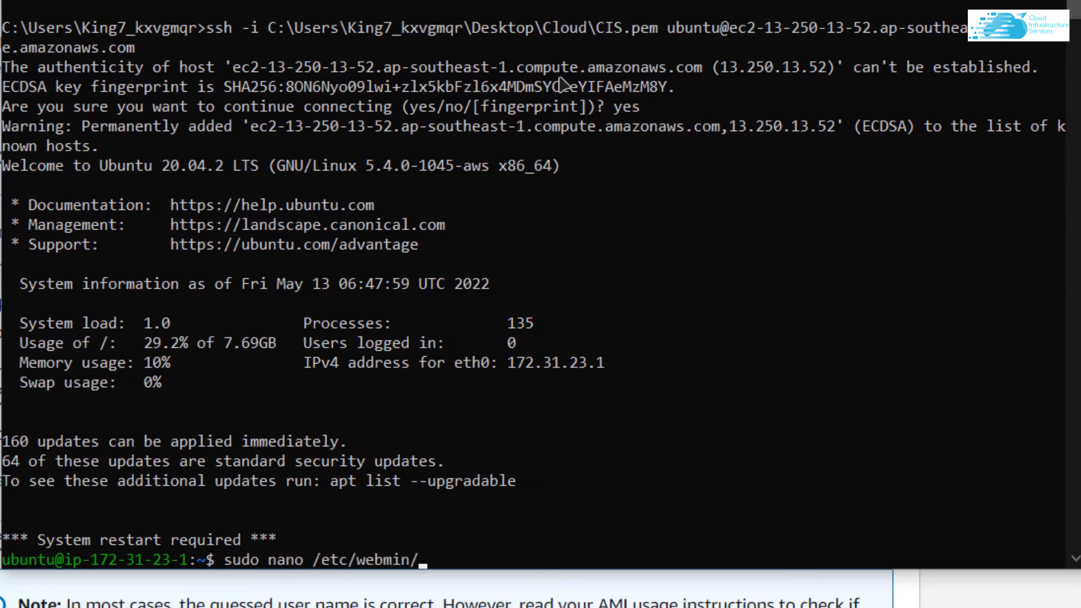
text(miniserv.)
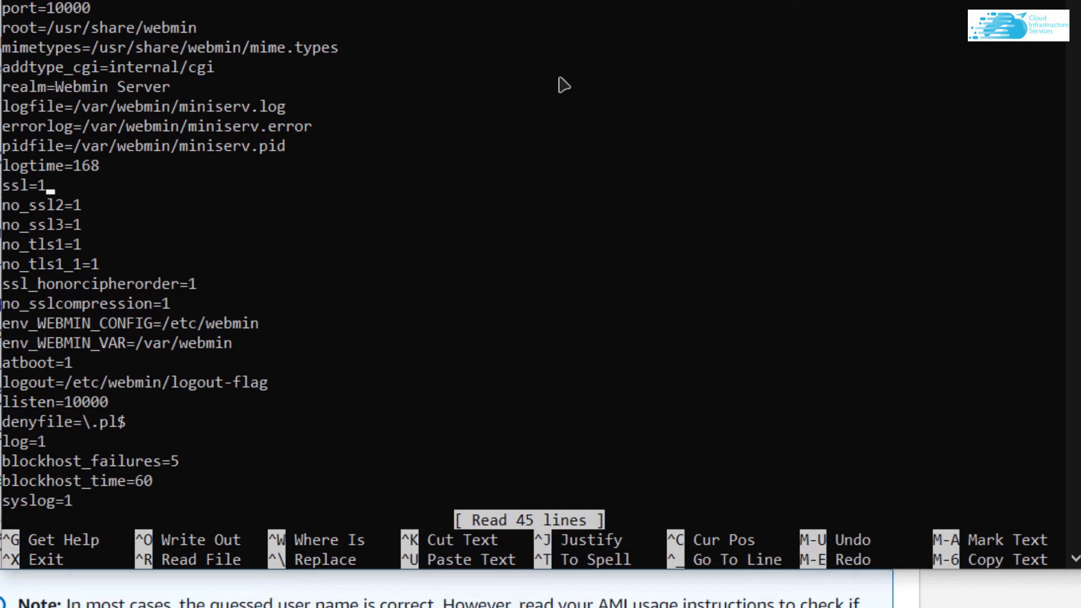
text(0)
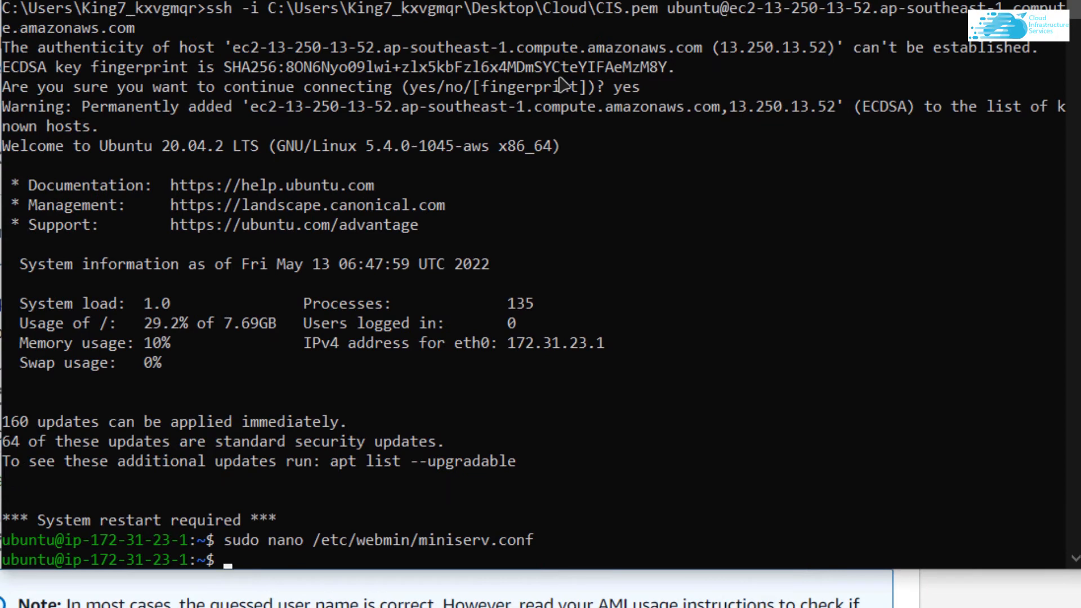
text(sudo /)
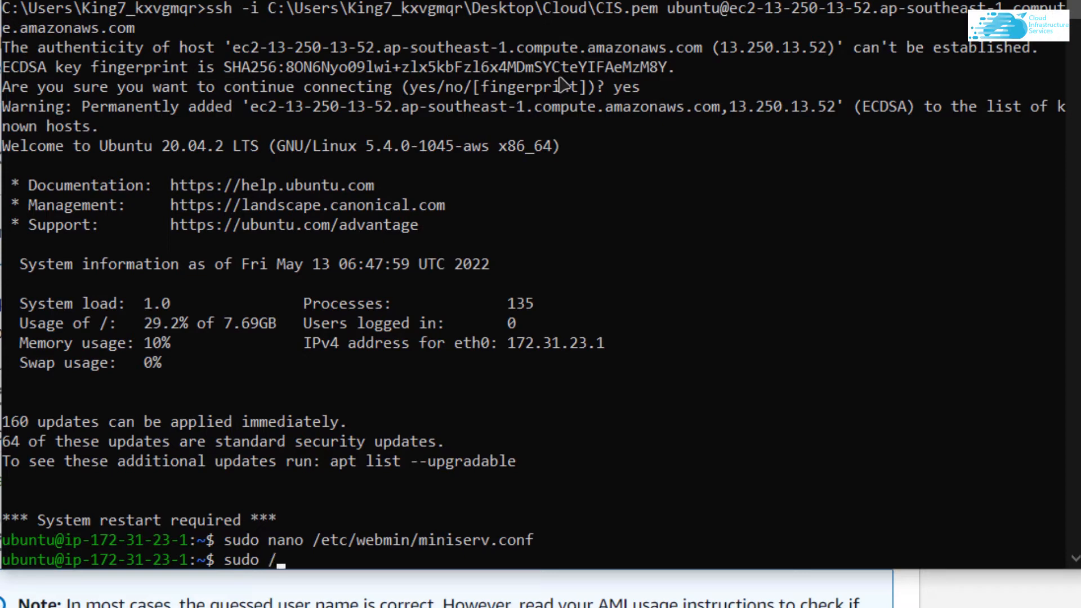
text(etc/)
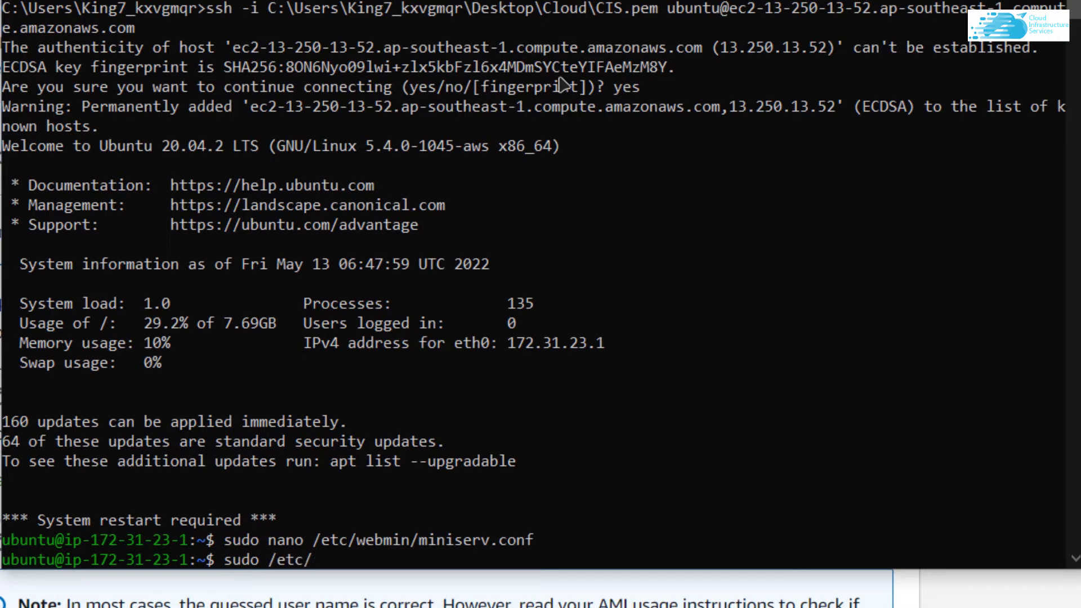
text(init.d/)
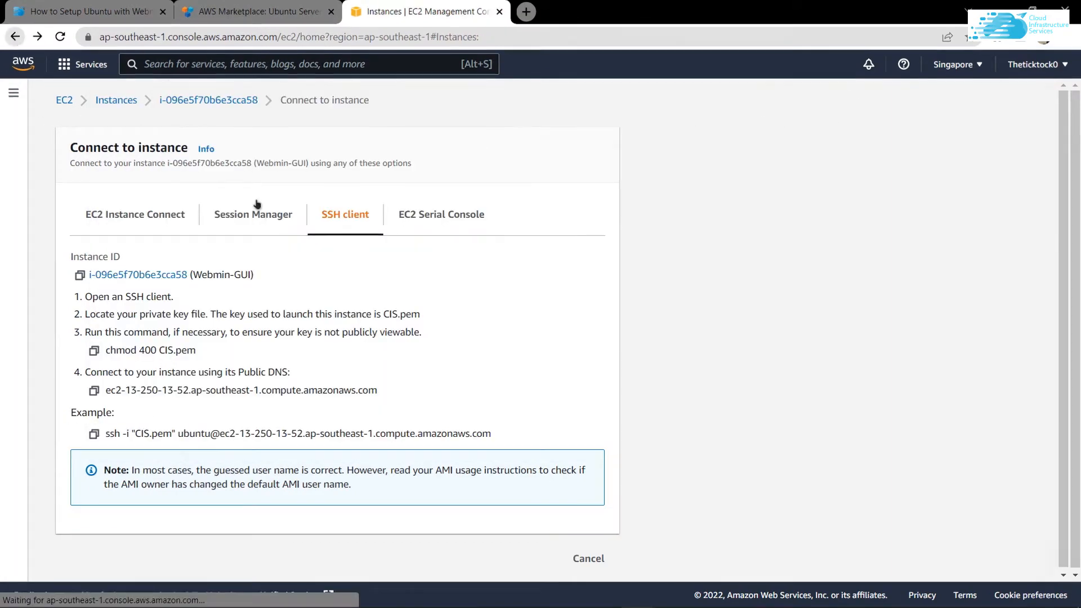
Get the instance's public IP and browse to 13.250.13.52:10000 for the Webmin login page
click(588, 559)
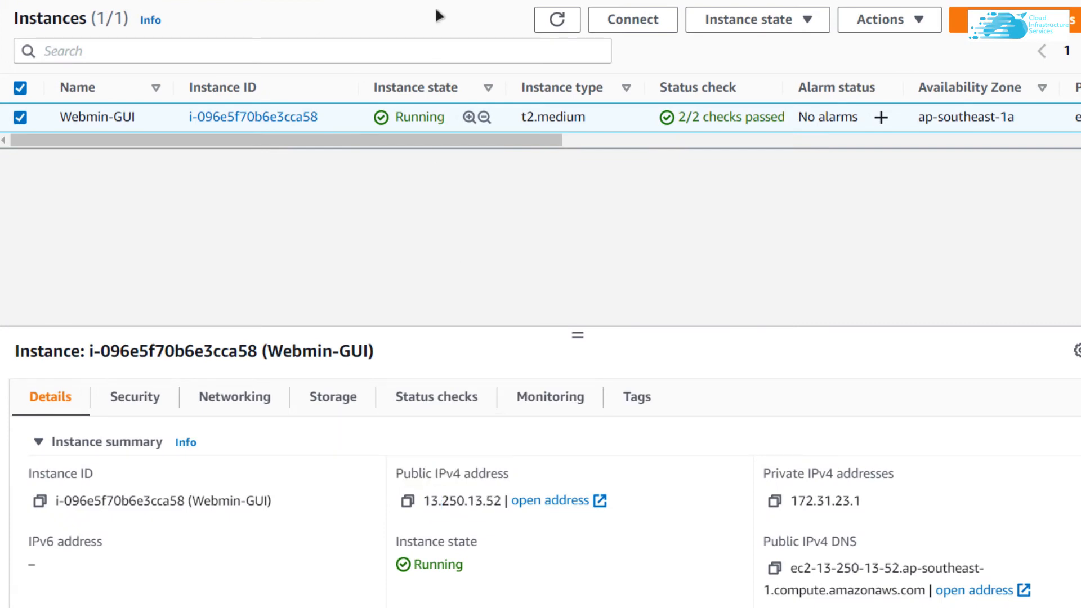
text(13.250.13.52)
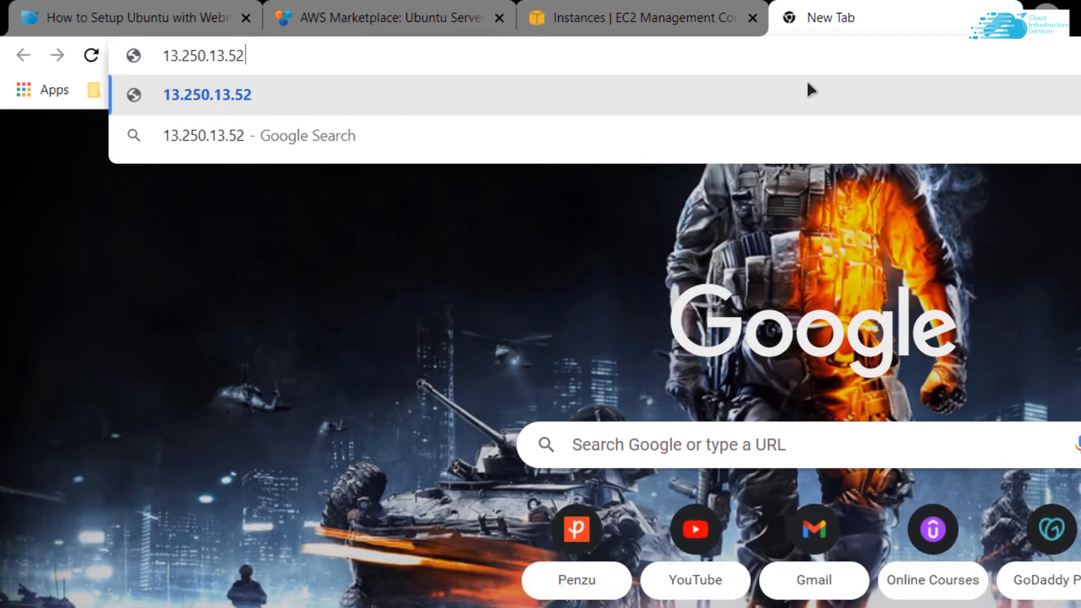
text(:10000)
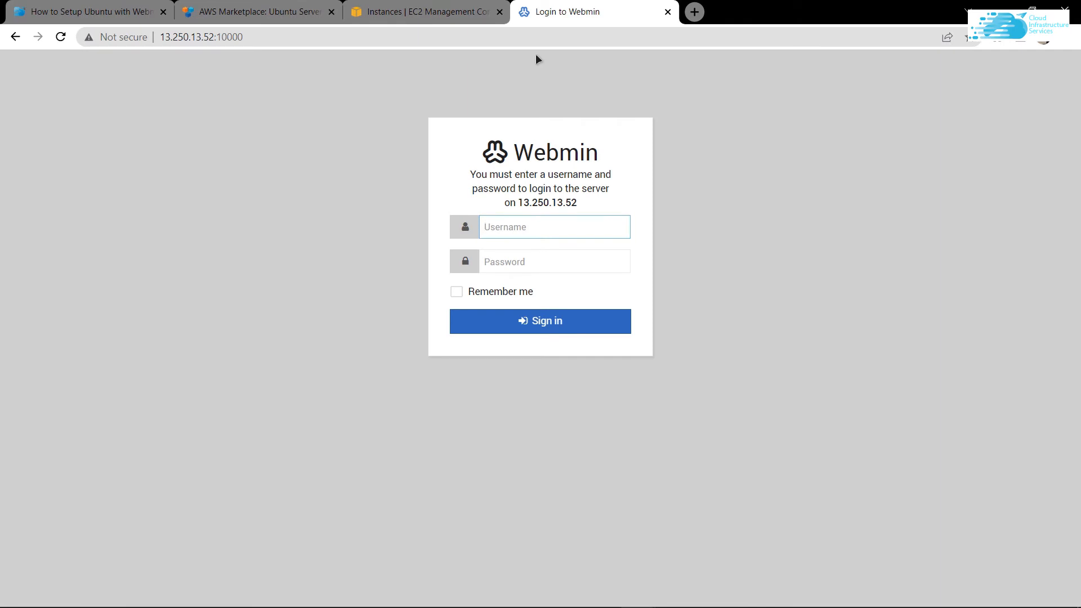
click(553, 227)
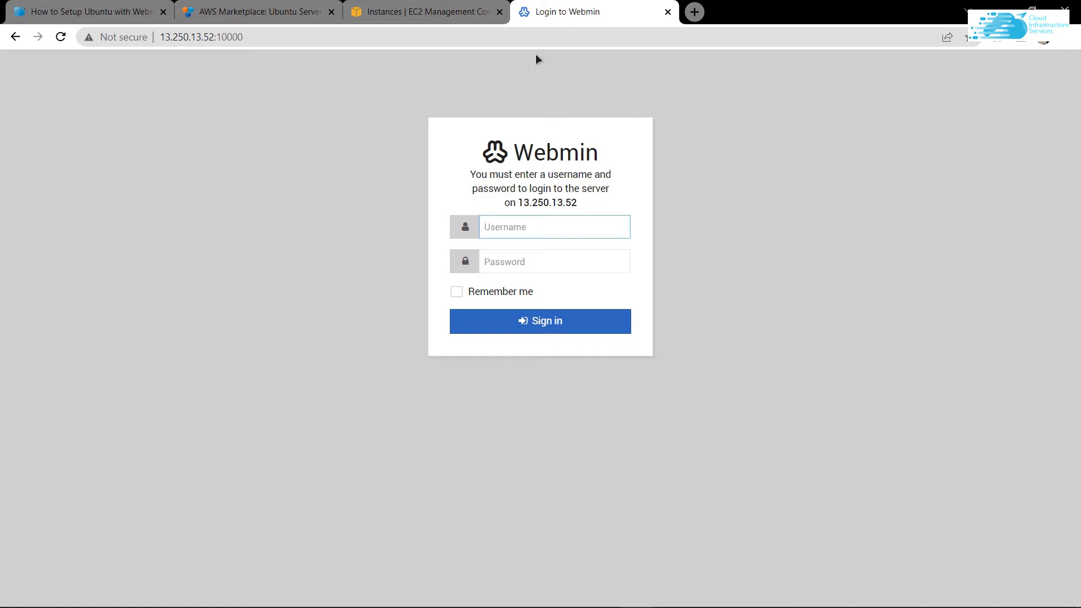
click(87, 12)
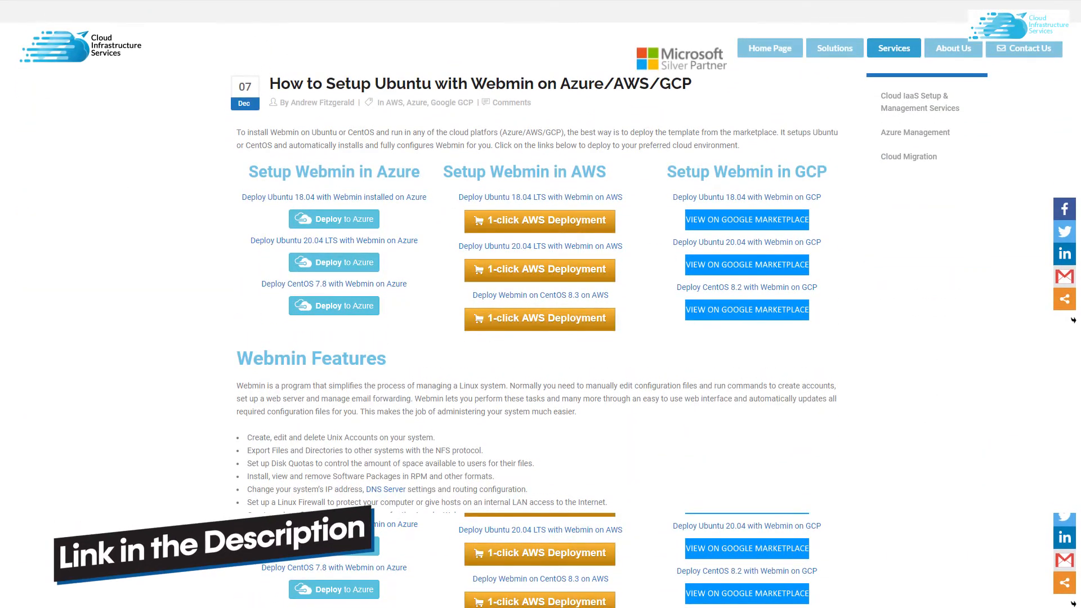
scroll(down, 3)
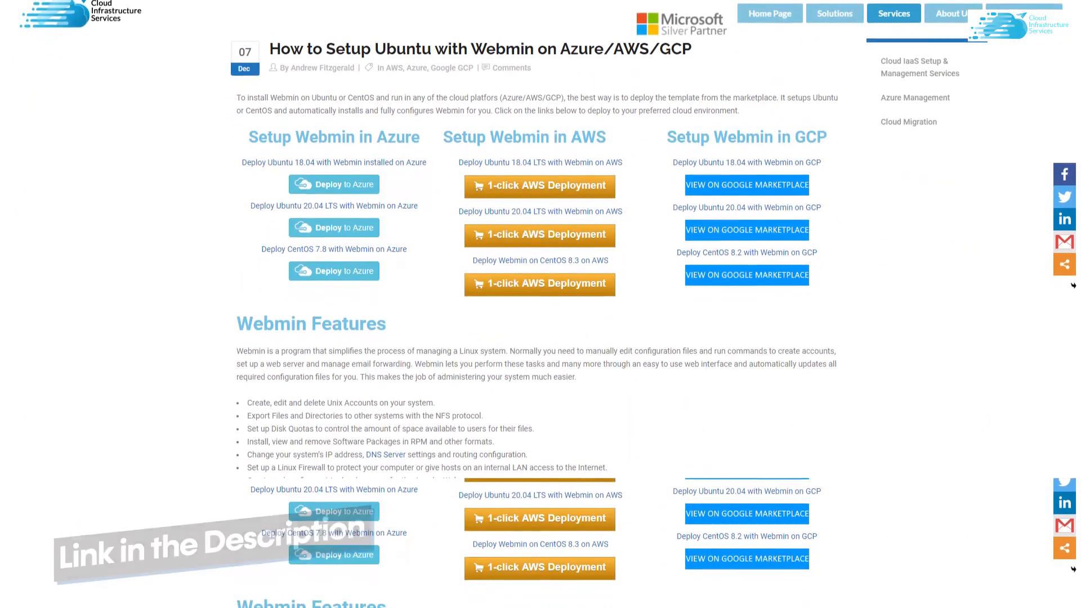
scroll(down, 3)
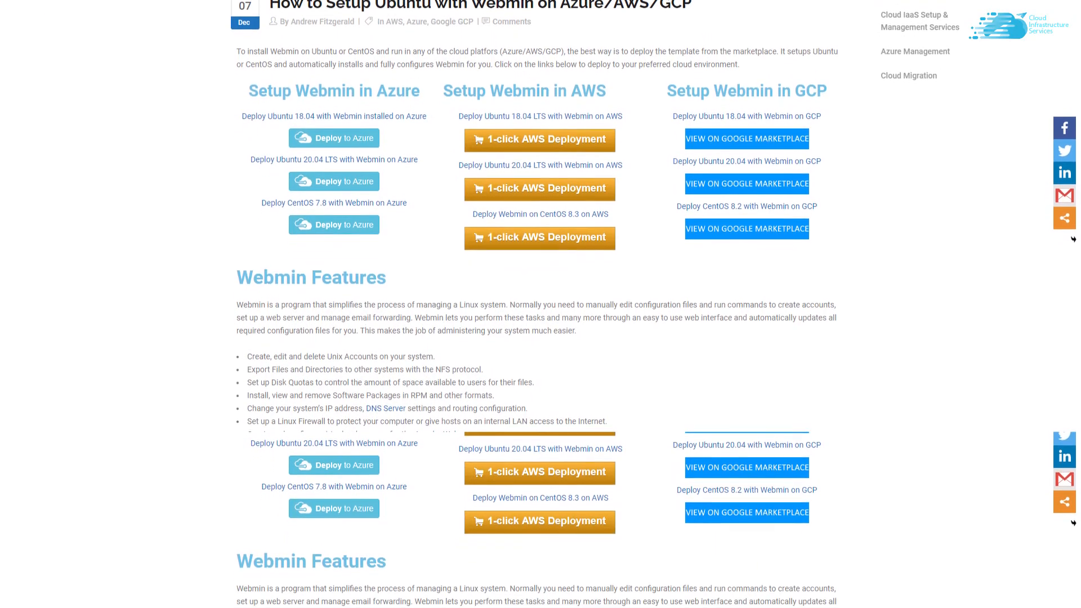
scroll(down, 3)
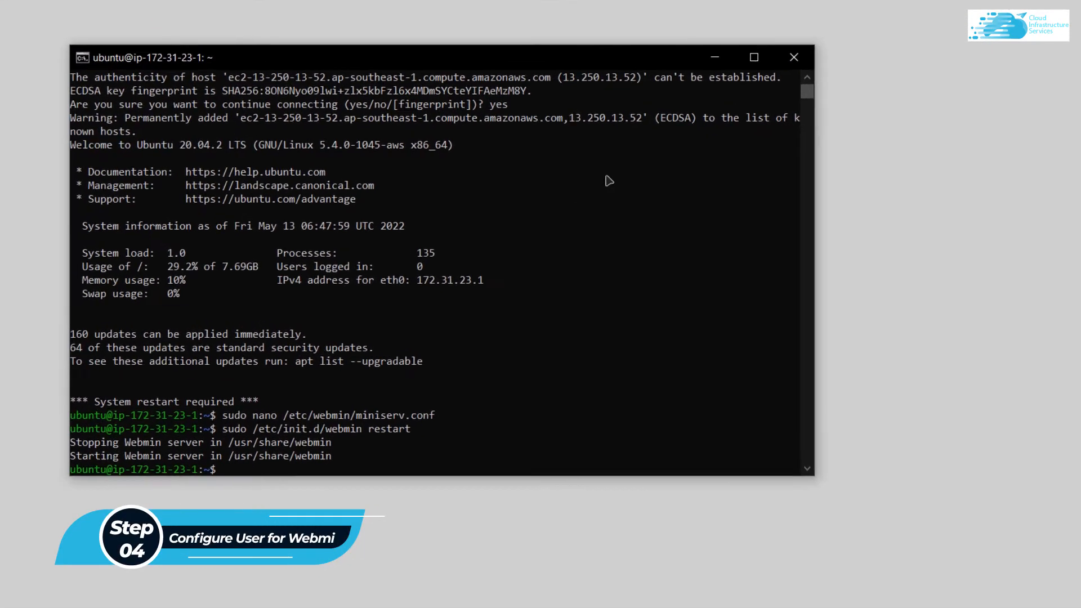
In the SSH terminal, run sudo passwd to set a new root password
click(753, 57)
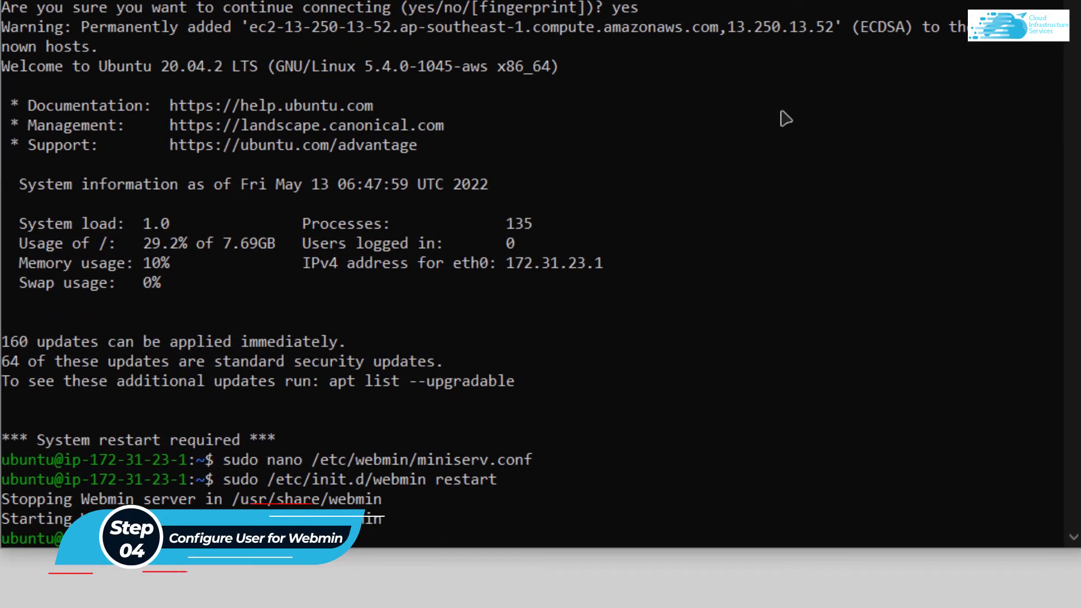
text(sudo passwd)
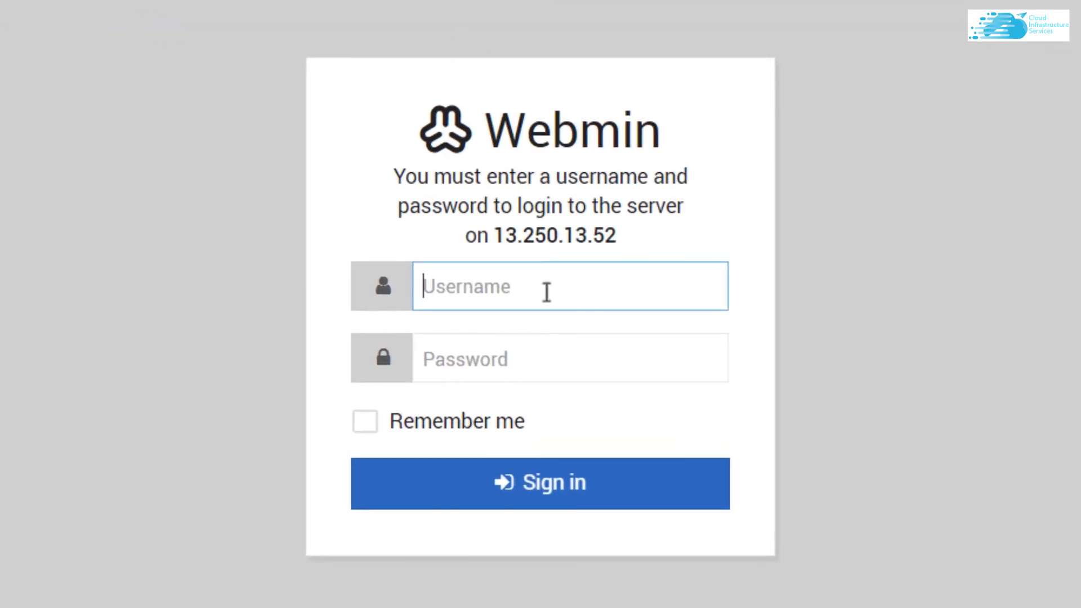
Sign in to Webmin as root and refresh modules, finding 55 installed
text(root)
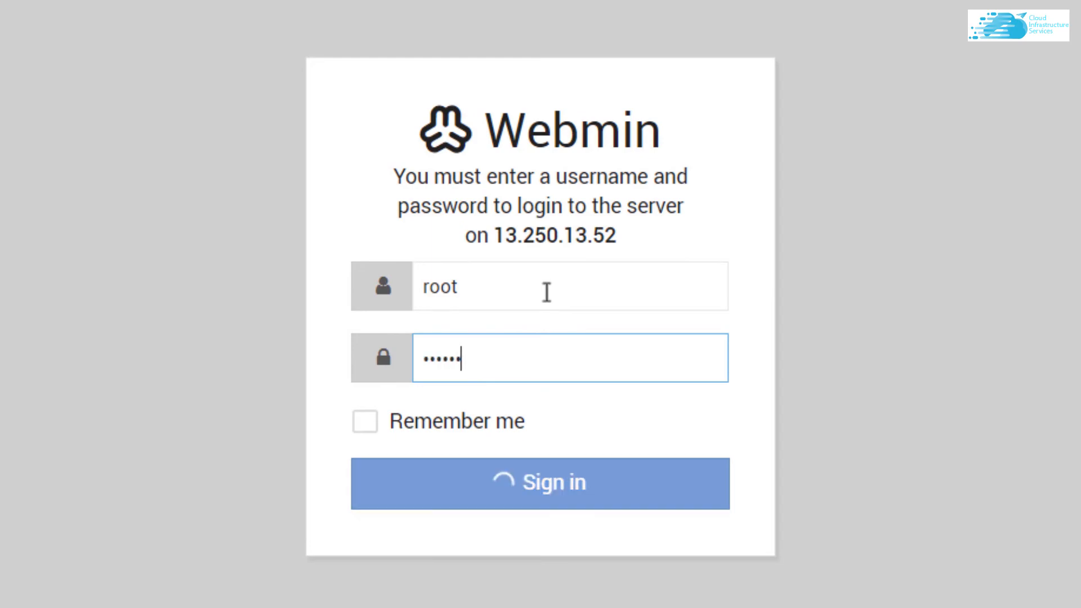
click(540, 483)
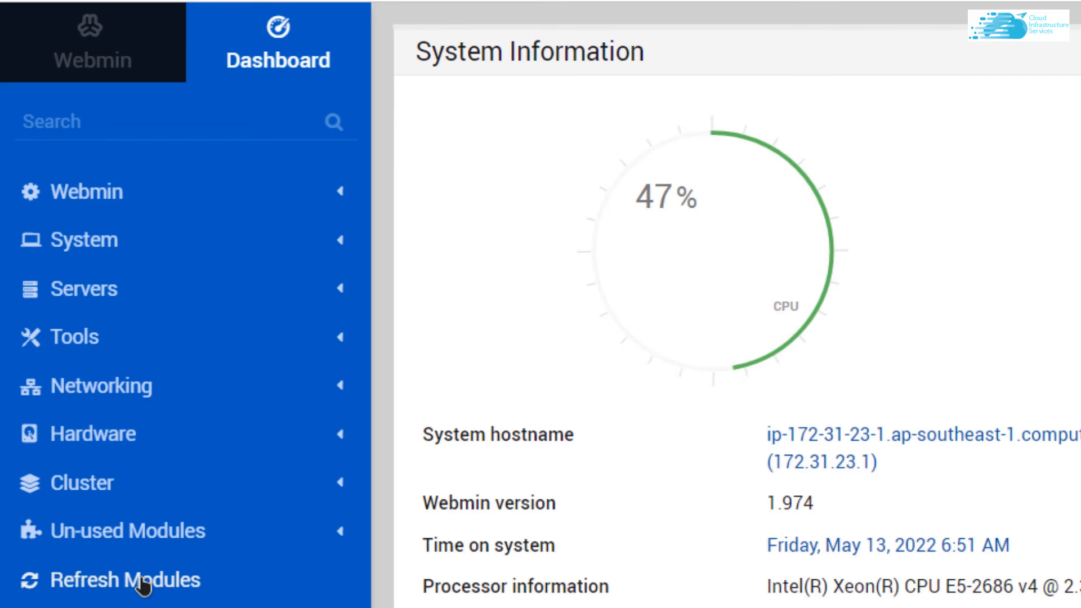
click(124, 580)
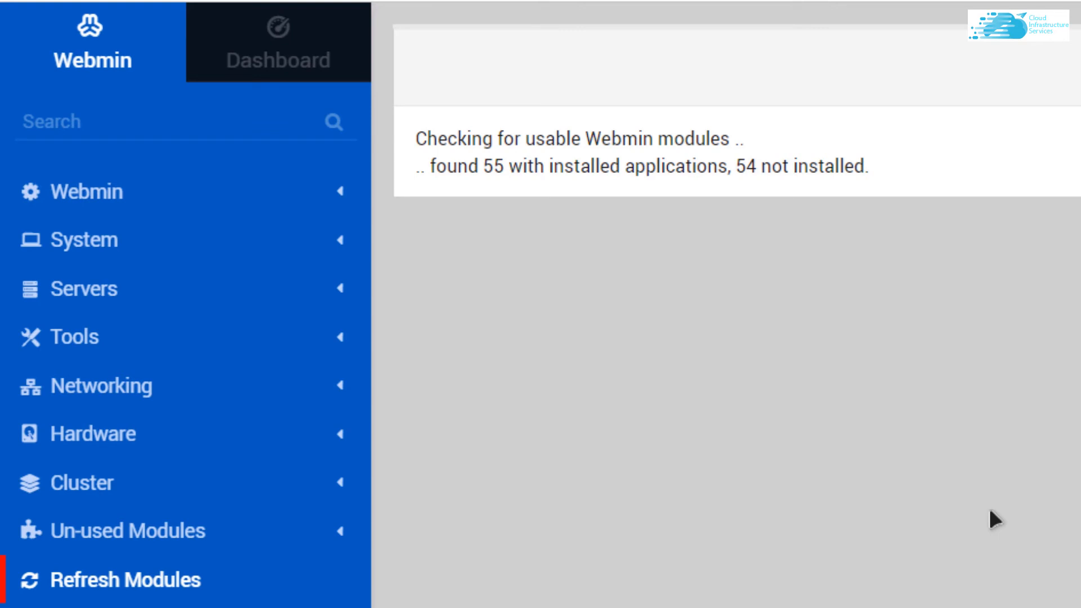
mouse_move(311, 243)
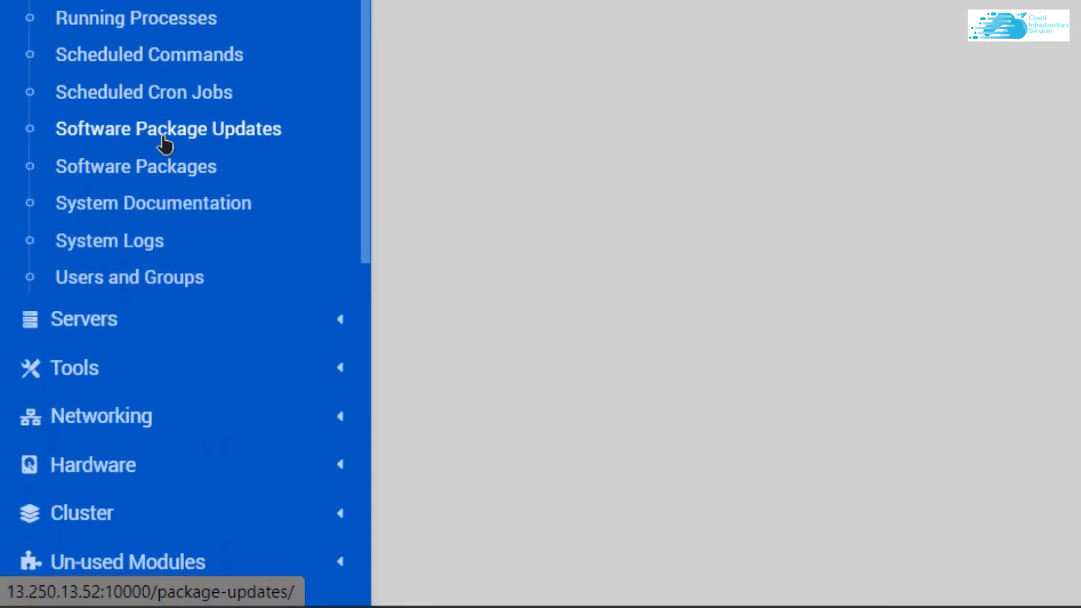
Under Software Package Updates, update the selected packages and confirm installing all 128
click(168, 129)
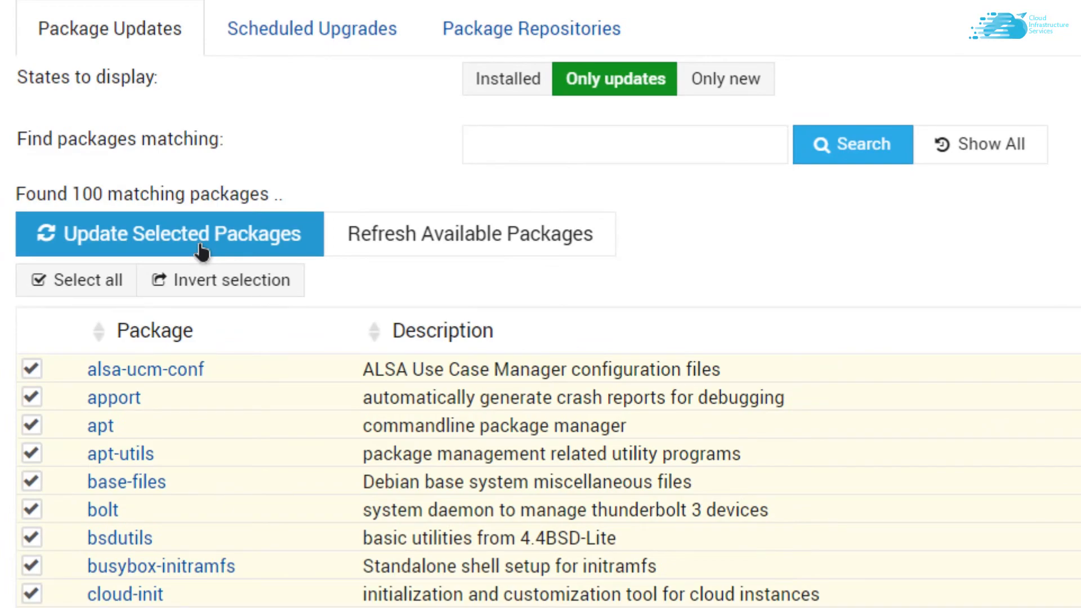
click(172, 233)
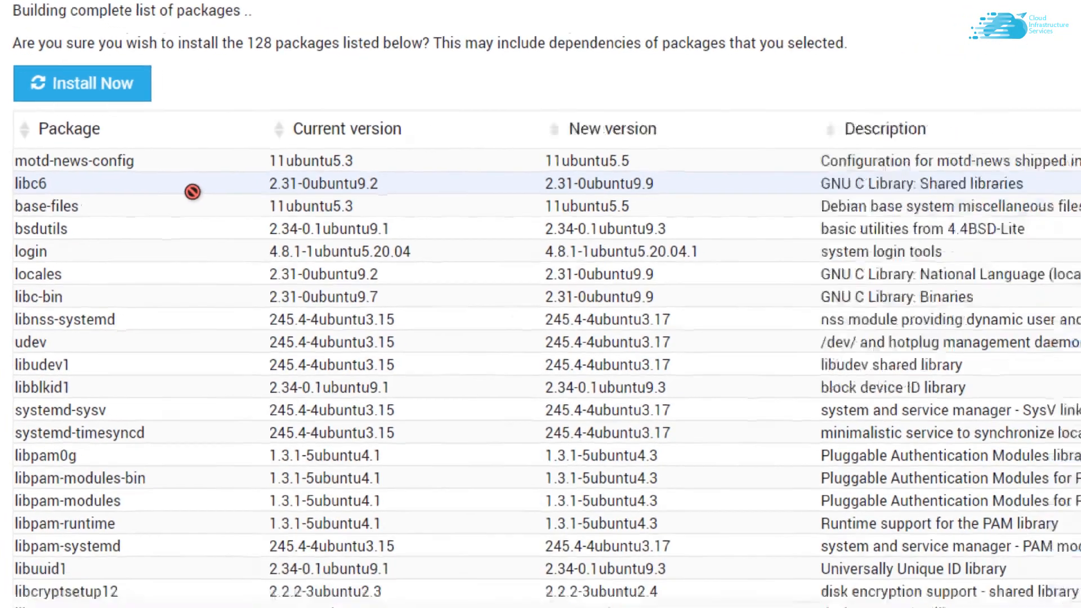
scroll(down, 3)
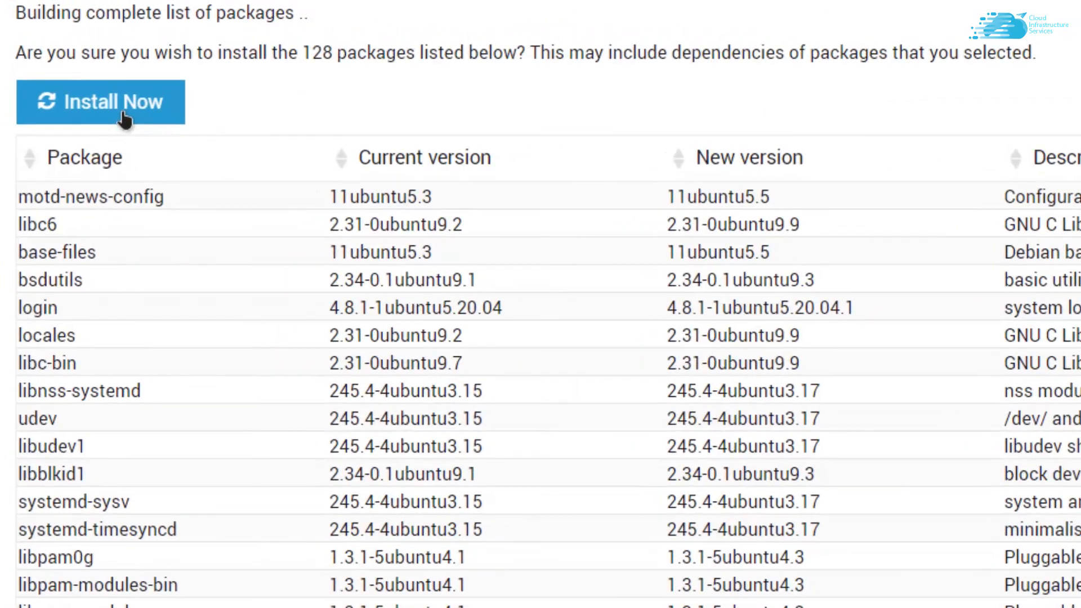
click(100, 102)
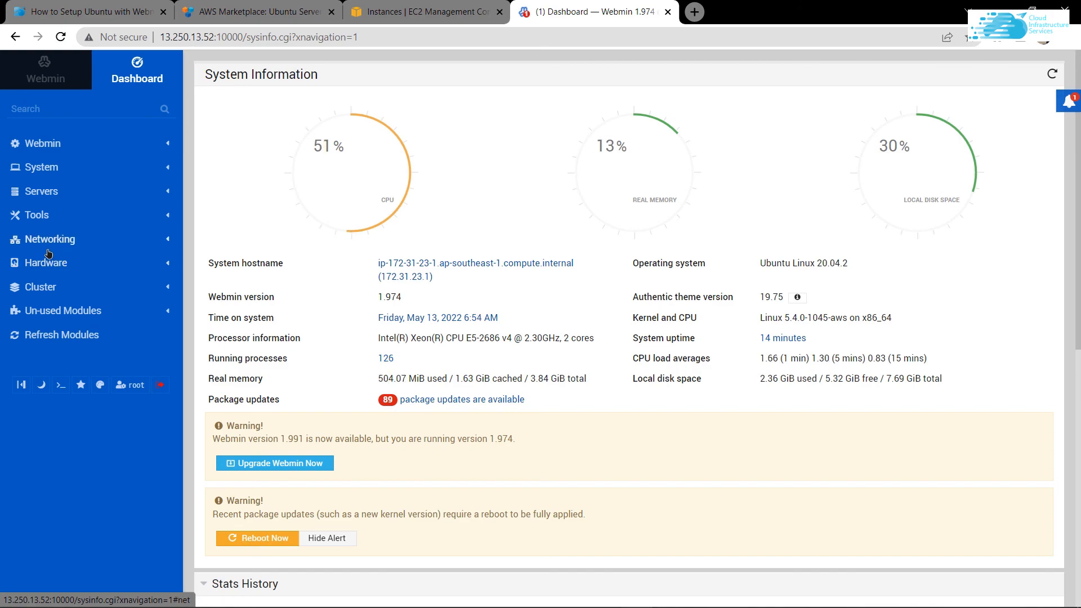
click(255, 12)
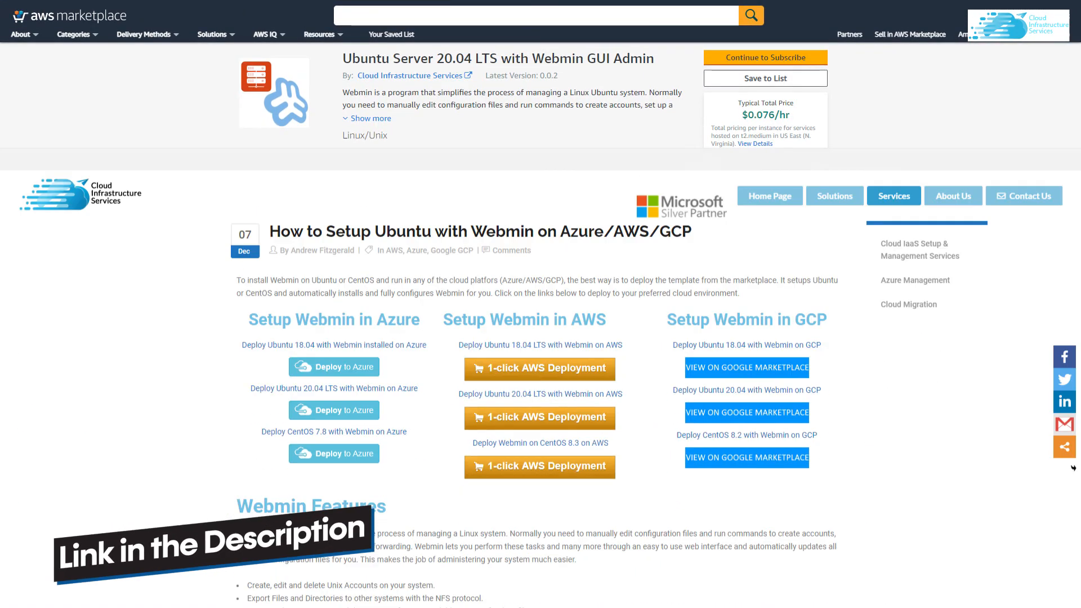
scroll(down, 3)
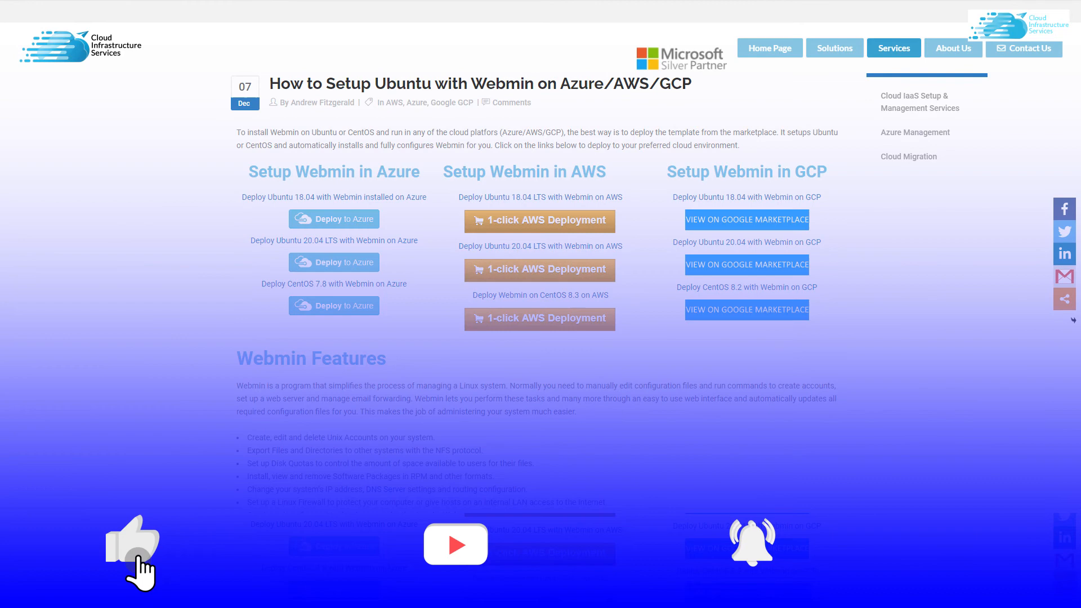